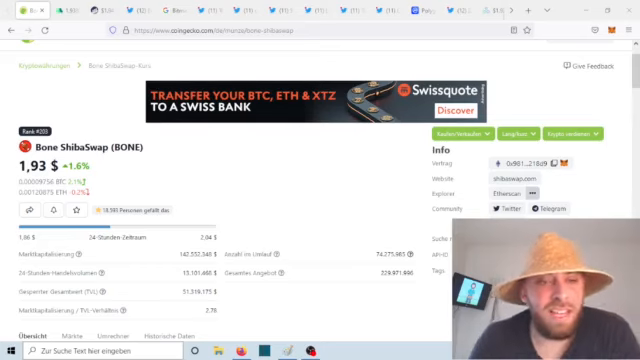
Step: Scroll the CoinGecko BONE page down to the BONE/USD chart and Kurs-Statistik panel
scroll(down, 3)
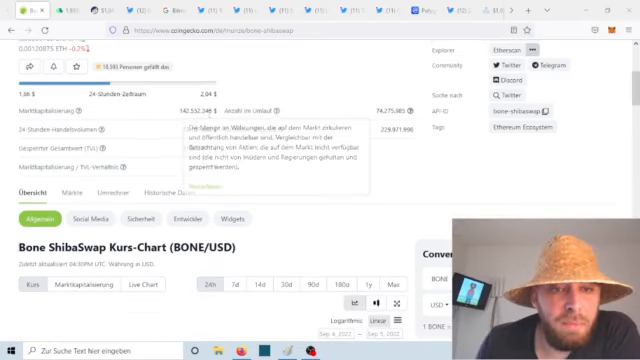
mouse_move(304, 204)
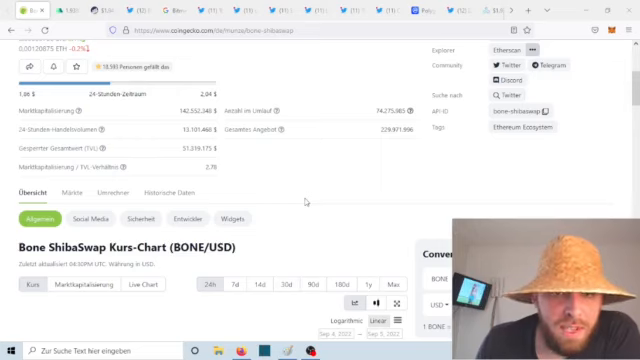
scroll(down, 3)
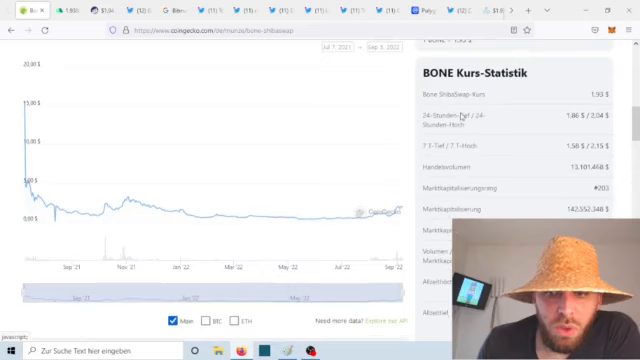
scroll(down, 3)
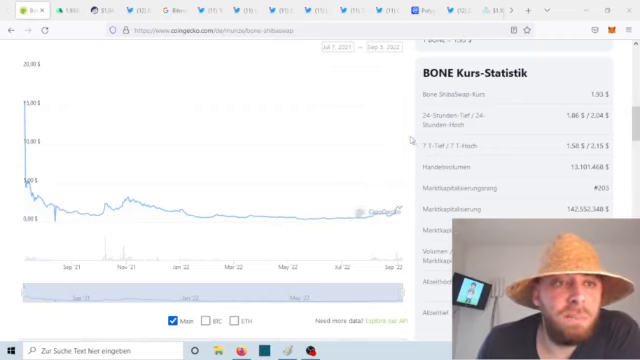
mouse_move(344, 212)
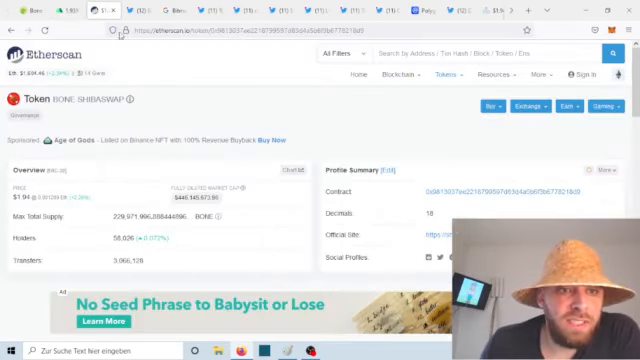
Step: Scroll the Etherscan BONE page to the Overview panel with holders, transfers and tabs
scroll(down, 3)
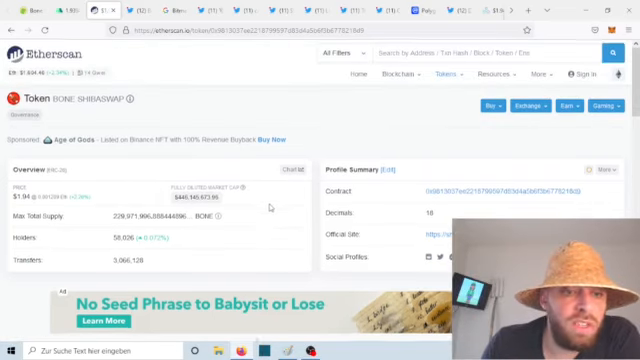
scroll(down, 3)
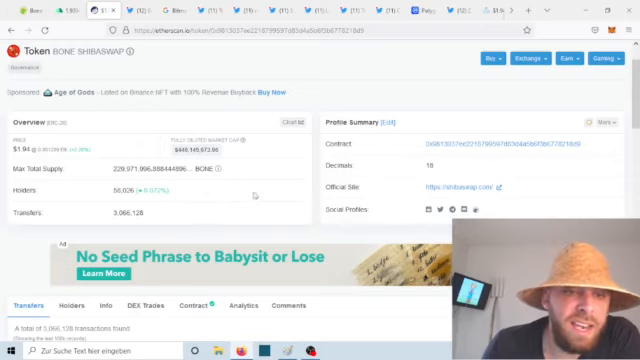
mouse_move(270, 204)
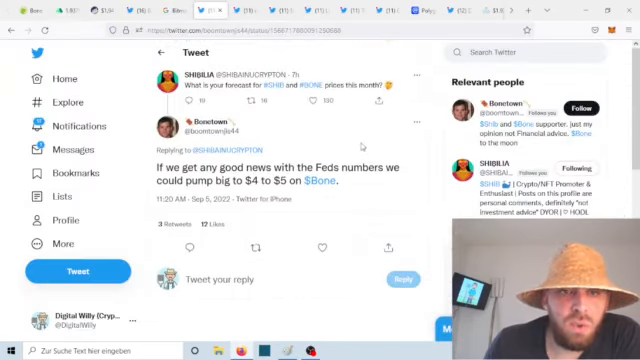
Step: Scroll the Twitter thread to the reply about $Bone reaching $4 to $5
scroll(down, 3)
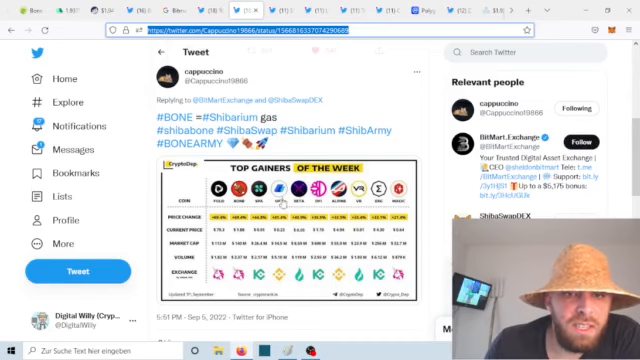
Step: Scroll through the tweet's attached green price chart image
scroll(down, 3)
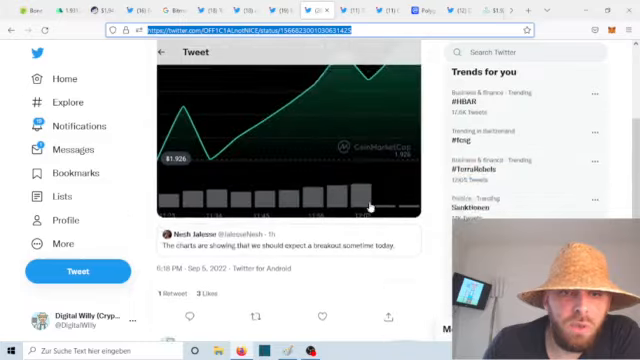
scroll(down, 3)
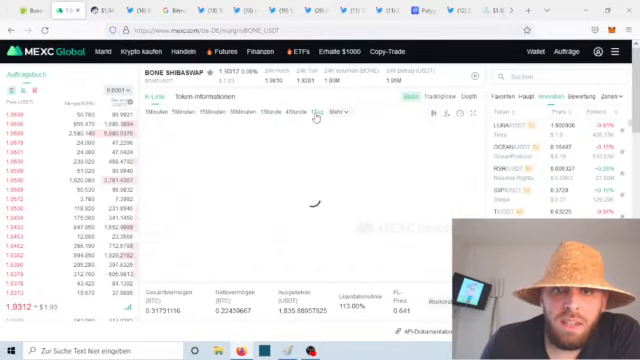
Step: Switch to the MEXC Global BONE/USDT spot trading page
click(324, 112)
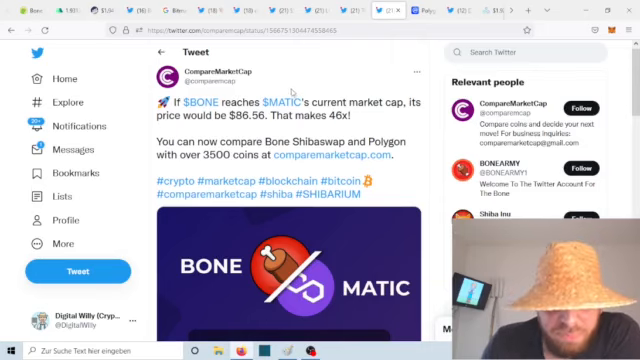
Step: Scroll to the BONE vs MATIC $86.56 comparison image, then switch to the CoinMarketCap Polygon page
scroll(down, 3)
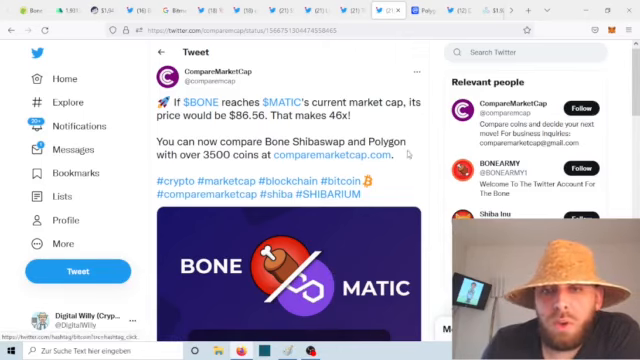
scroll(down, 3)
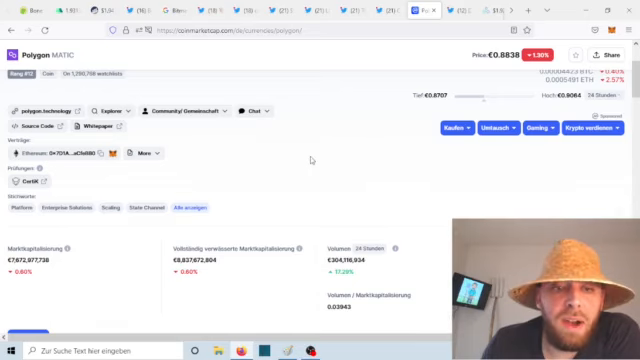
scroll(down, 3)
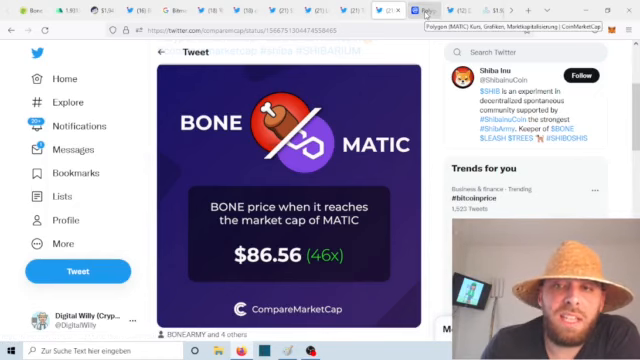
click(392, 12)
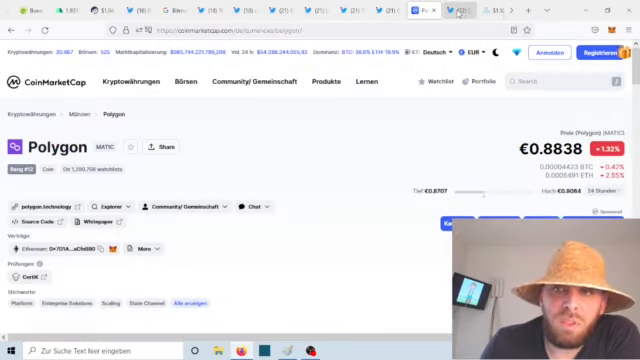
click(470, 12)
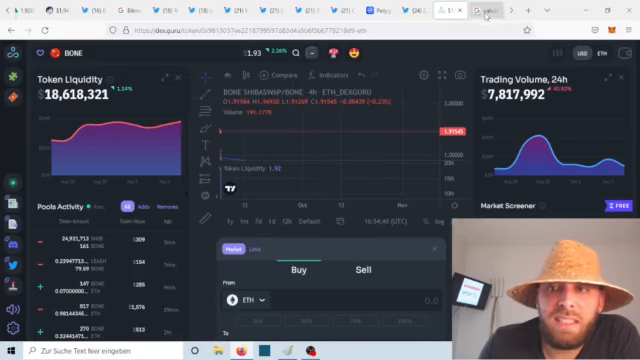
Step: Switch to the DEX Guru BONE token dashboard tab
click(538, 12)
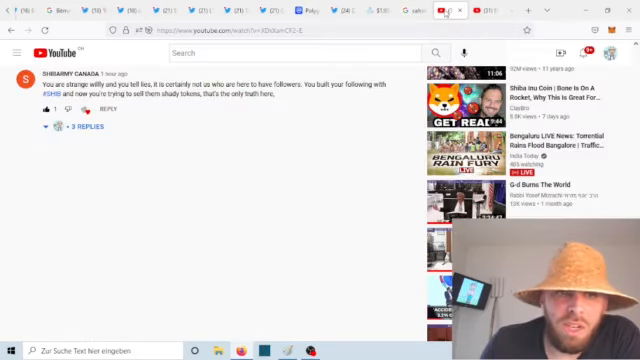
mouse_move(128, 198)
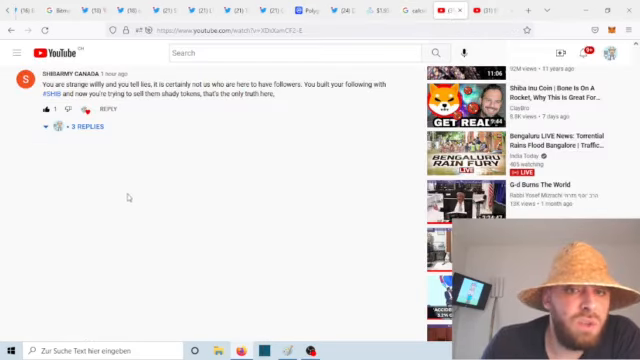
mouse_move(220, 178)
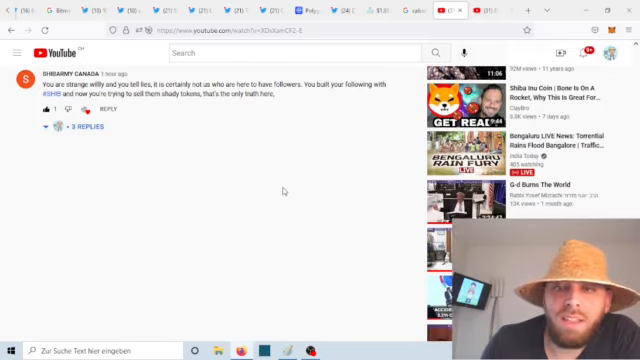
mouse_move(336, 148)
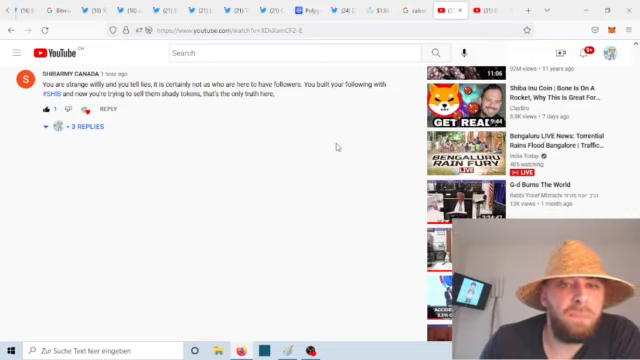